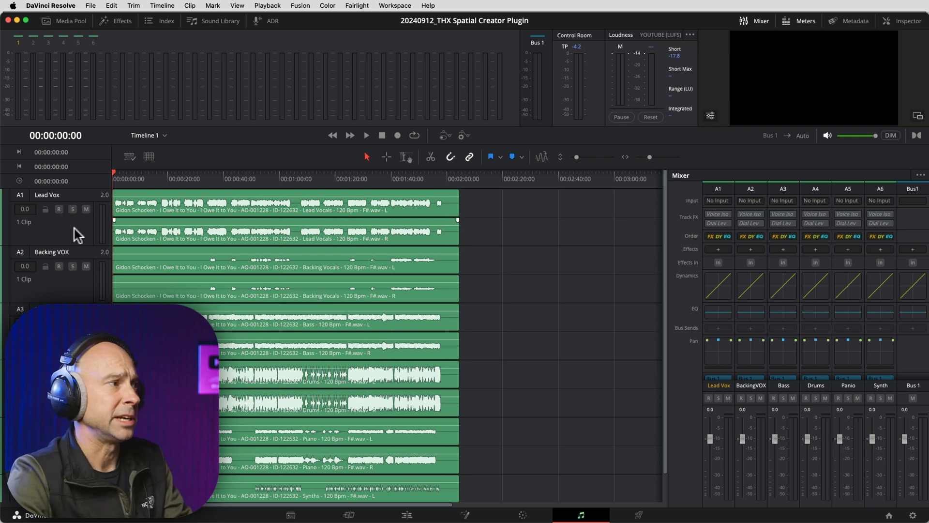
# Solo the Lead Vox track among the six song stems
pyautogui.click(72, 209)
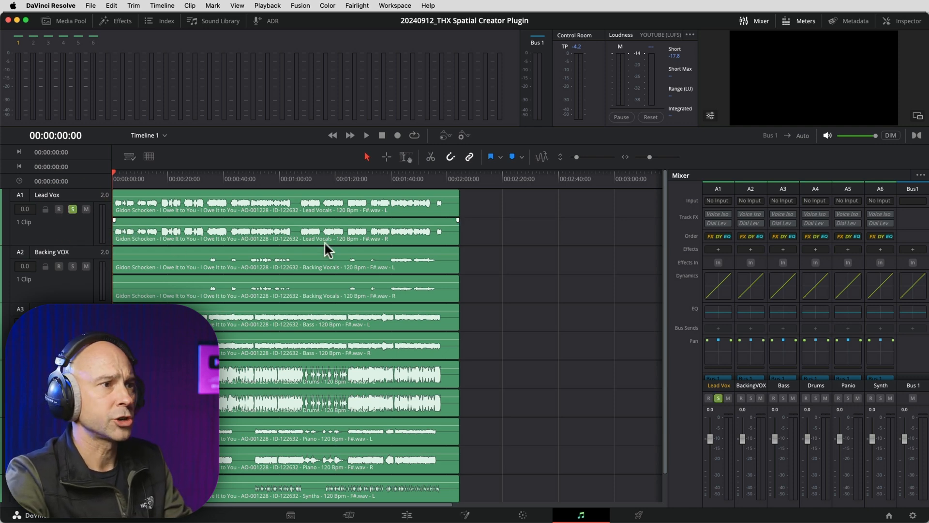
pyautogui.moveTo(717, 263)
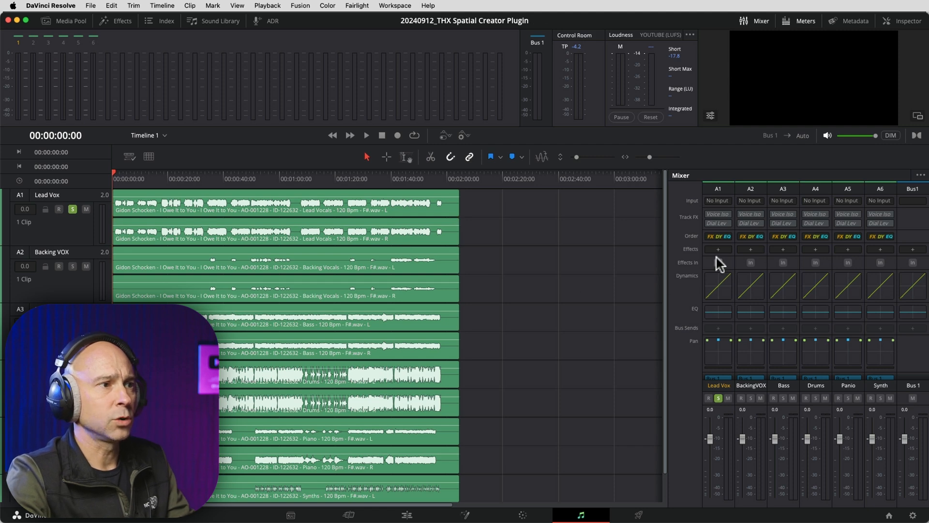
pyautogui.moveTo(719, 260)
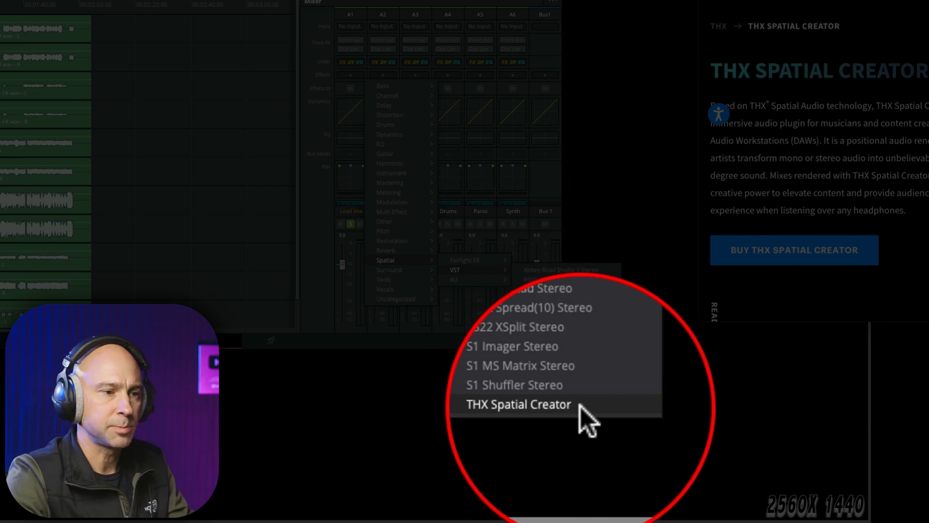
# Insert THX Spatial Creator on Lead Vox and bring up its 3D room editor at defaults
pyautogui.click(519, 405)
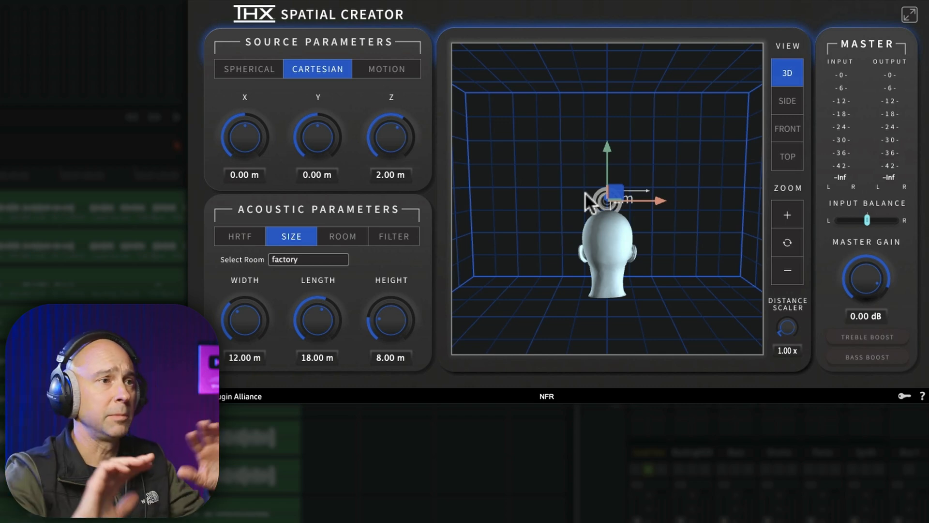
pyautogui.moveTo(582, 189)
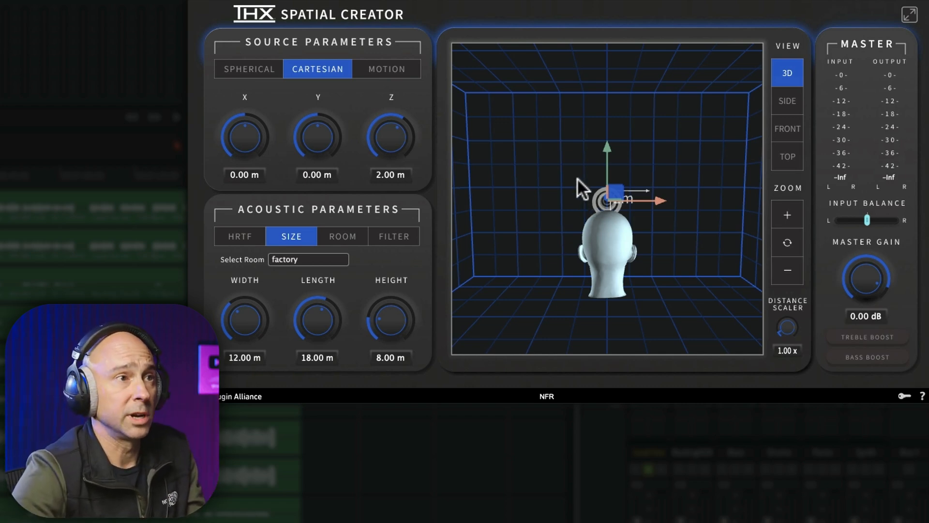
pyautogui.moveTo(561, 187)
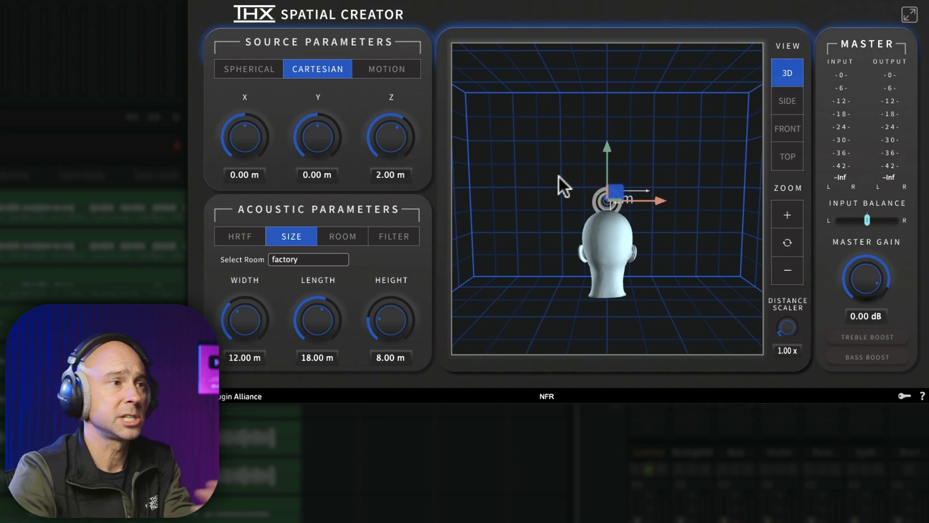
pyautogui.moveTo(556, 187)
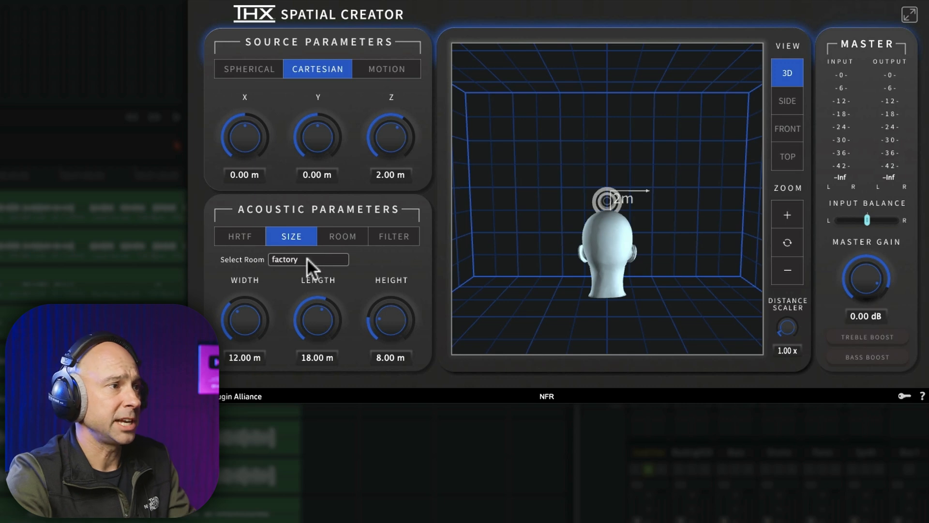
pyautogui.click(308, 259)
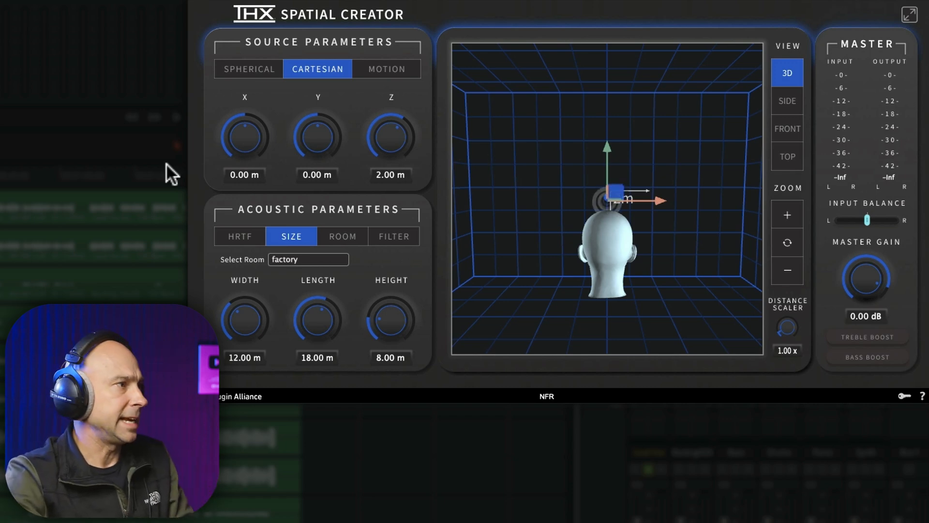
pyautogui.moveTo(561, 200)
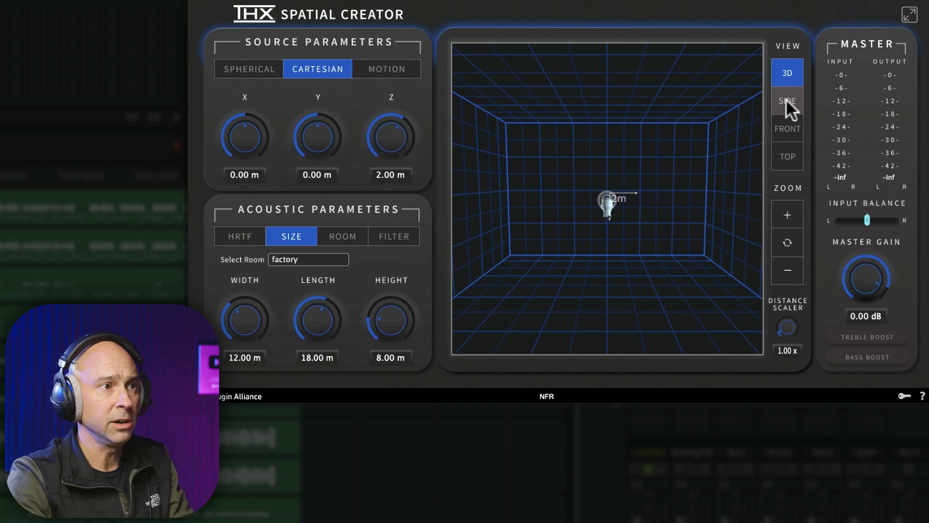
# Drag the vocal source around the 3D room, leaving it above the head near X -0.10 m, Y 0.29 m
pyautogui.click(787, 157)
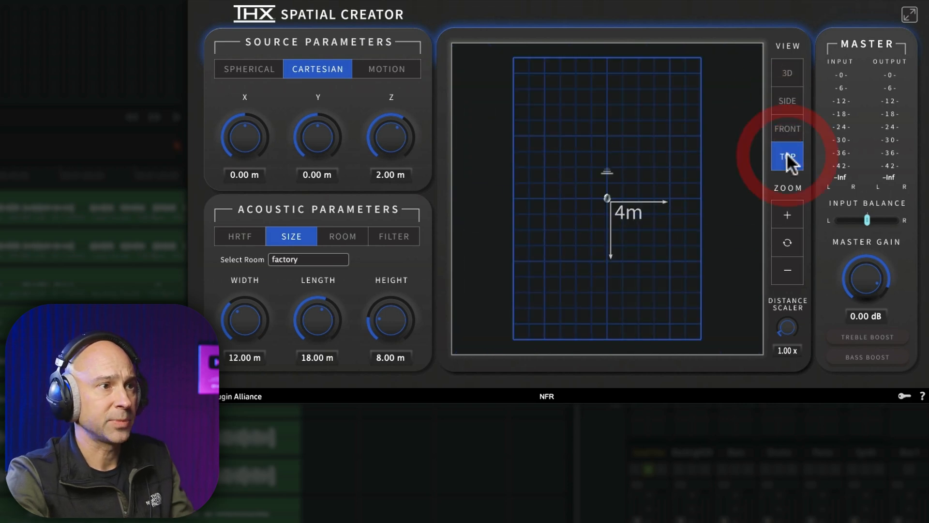
pyautogui.click(787, 73)
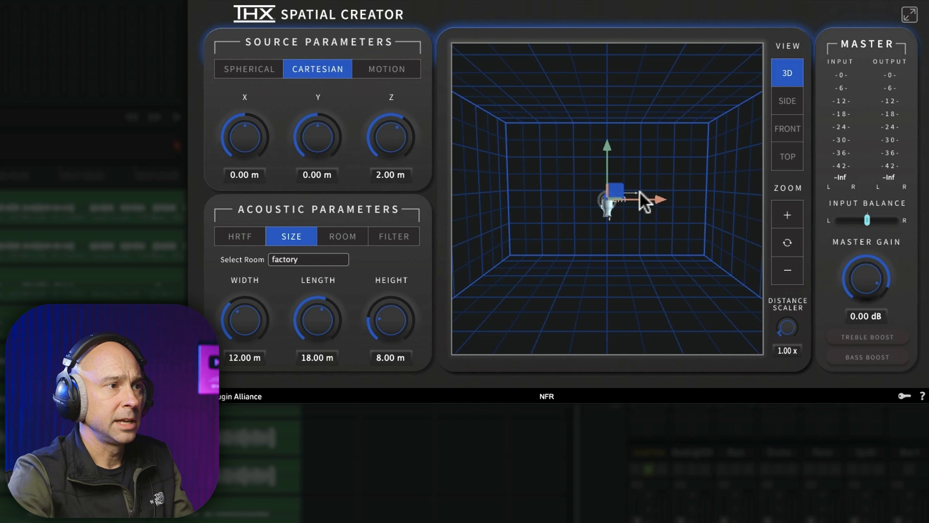
pyautogui.moveTo(539, 284)
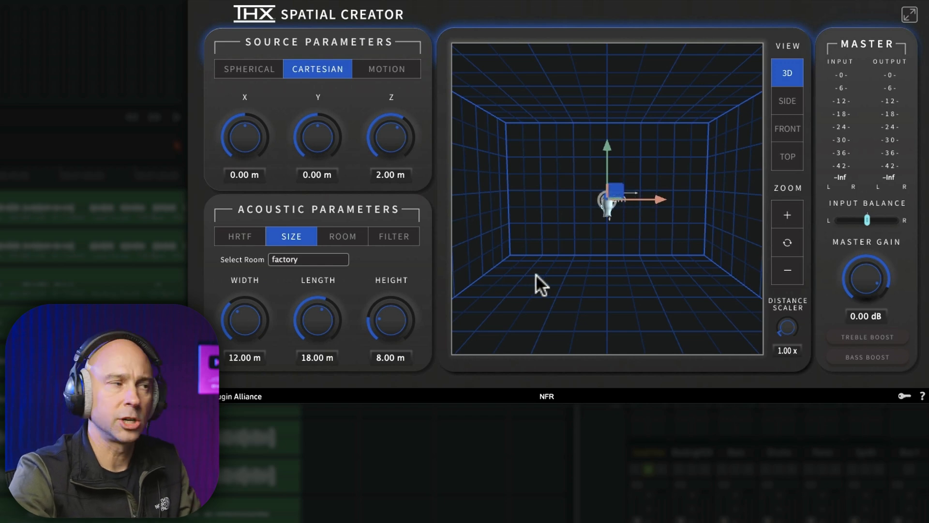
pyautogui.moveTo(542, 291)
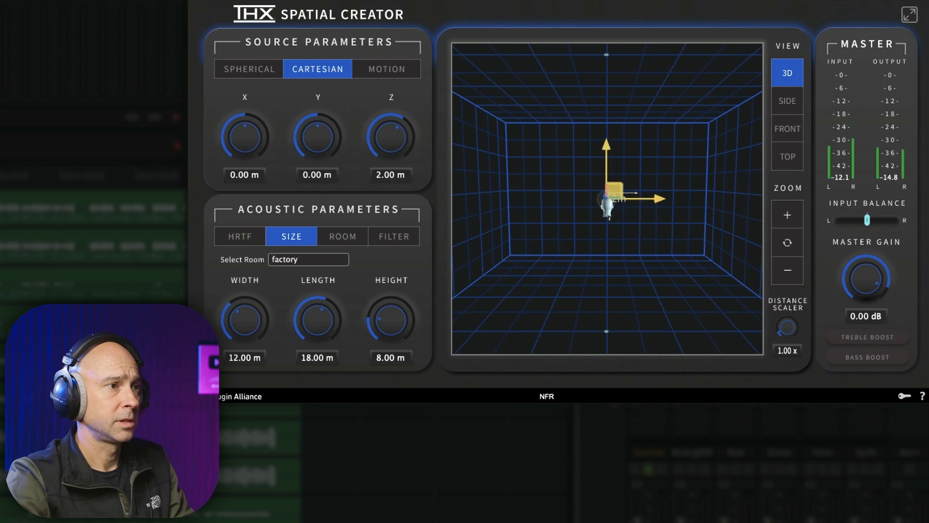
pyautogui.moveTo(608, 199); pyautogui.dragTo(545, 154)
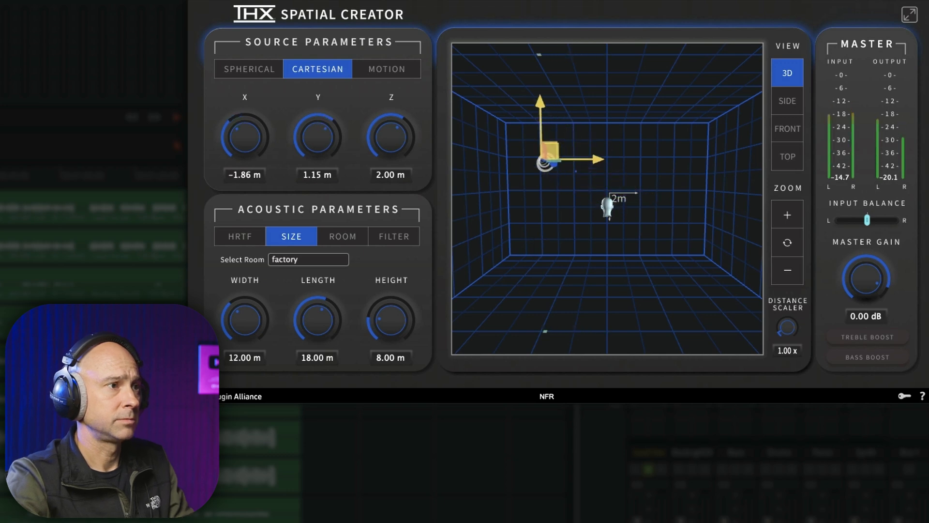
pyautogui.moveTo(548, 159); pyautogui.dragTo(516, 136)
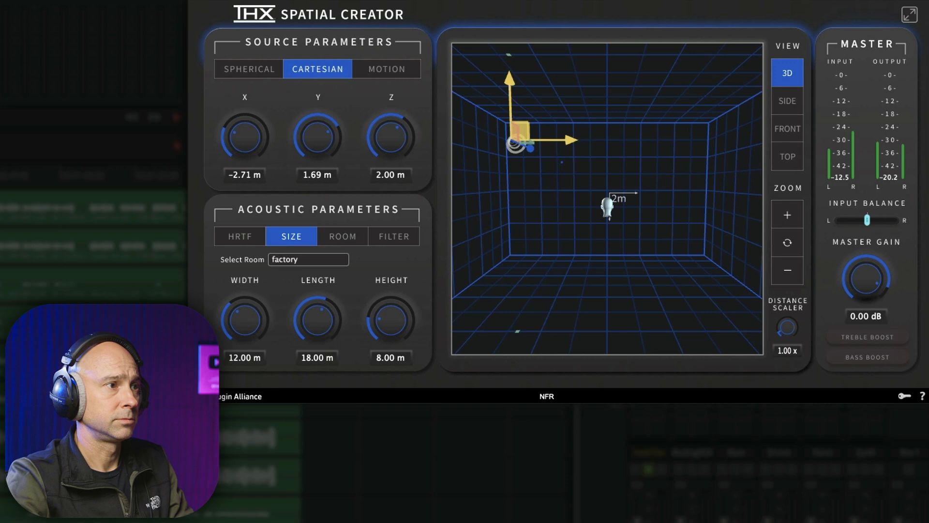
pyautogui.moveTo(517, 140); pyautogui.dragTo(484, 240)
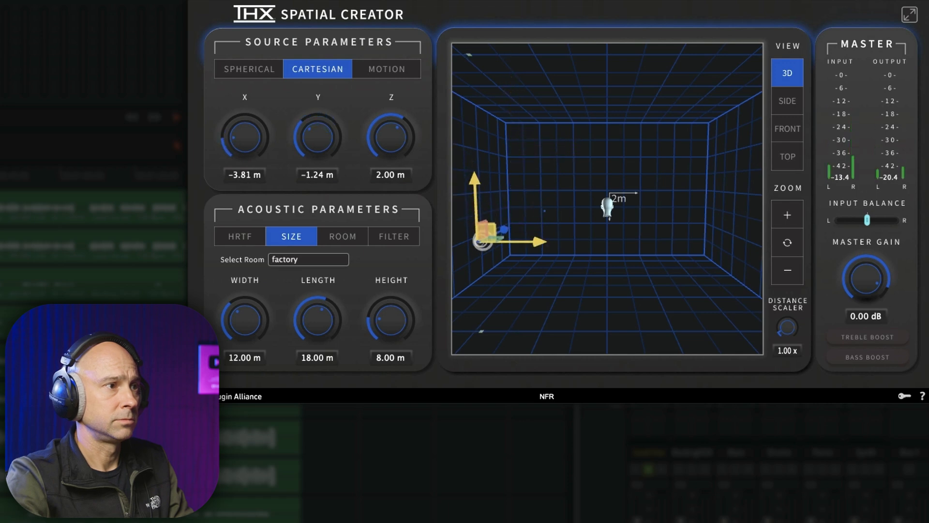
pyautogui.moveTo(480, 237); pyautogui.dragTo(522, 320)
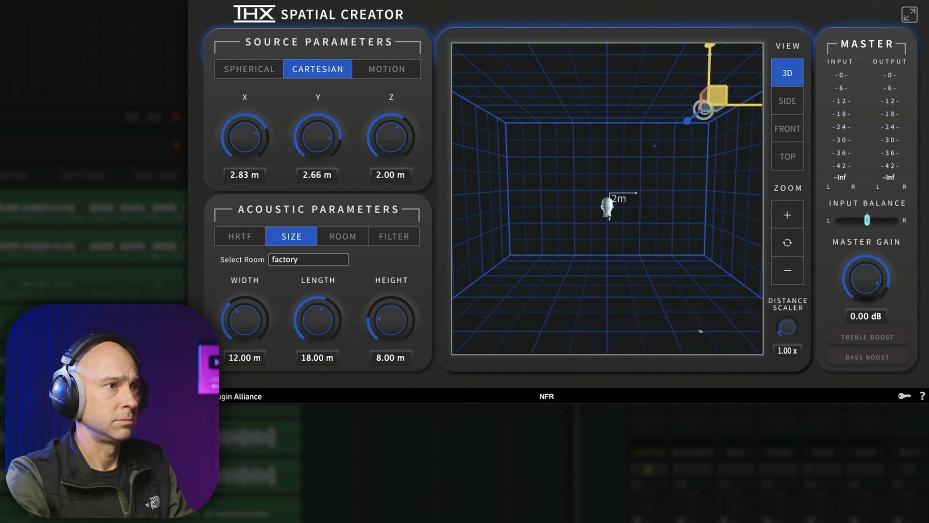
pyautogui.moveTo(703, 109); pyautogui.dragTo(642, 151)
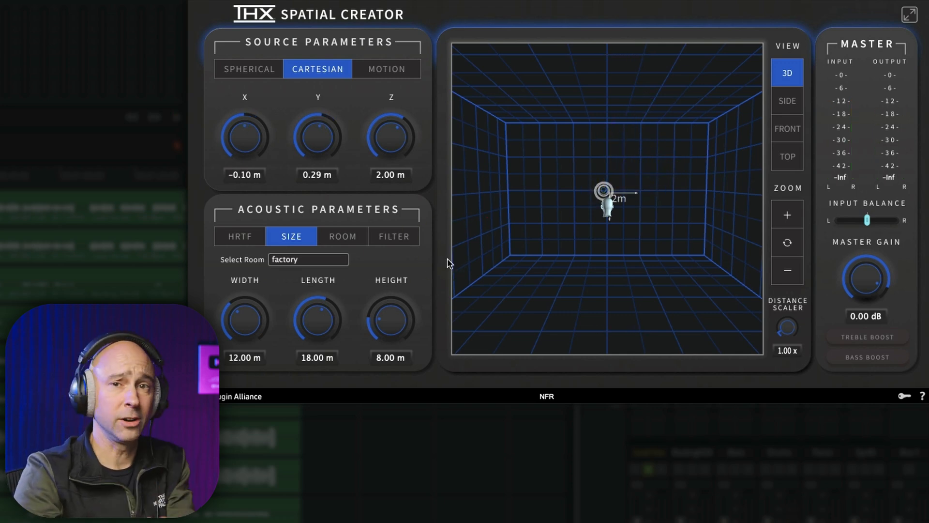
pyautogui.moveTo(378, 262)
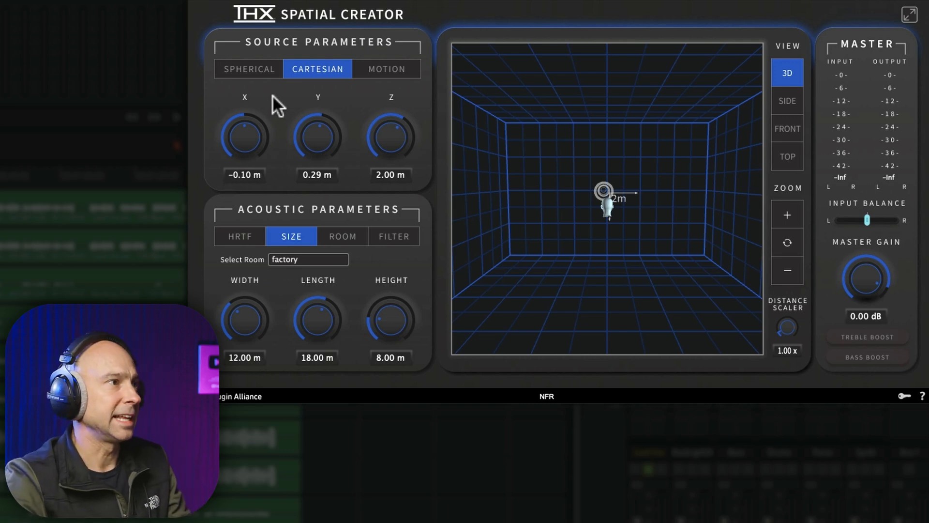
pyautogui.moveTo(385, 68)
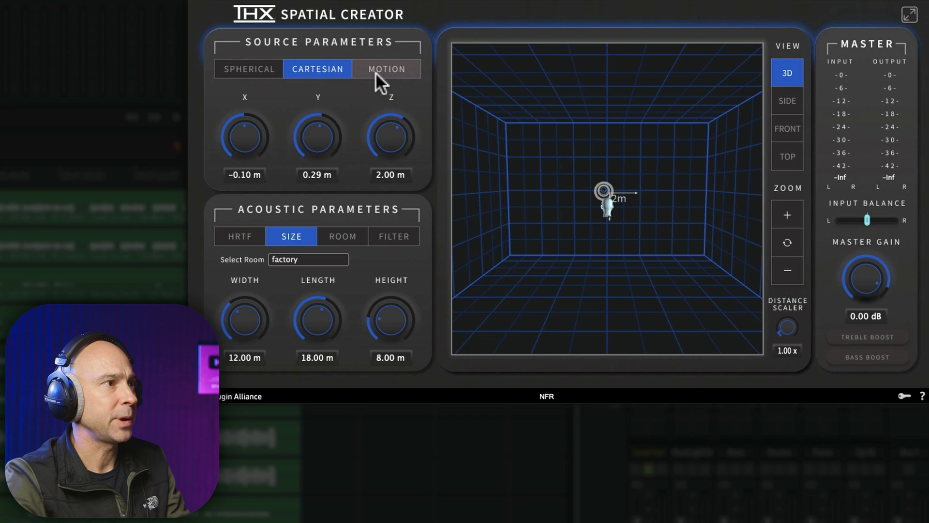
# Run the Circle Around Head motion preset at 2-second speed and review the preset list
pyautogui.click(386, 68)
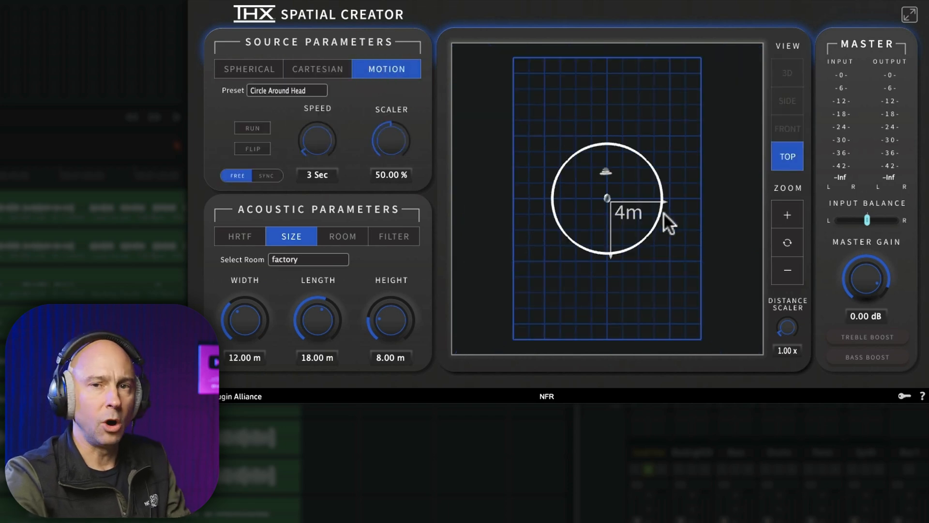
pyautogui.moveTo(563, 231)
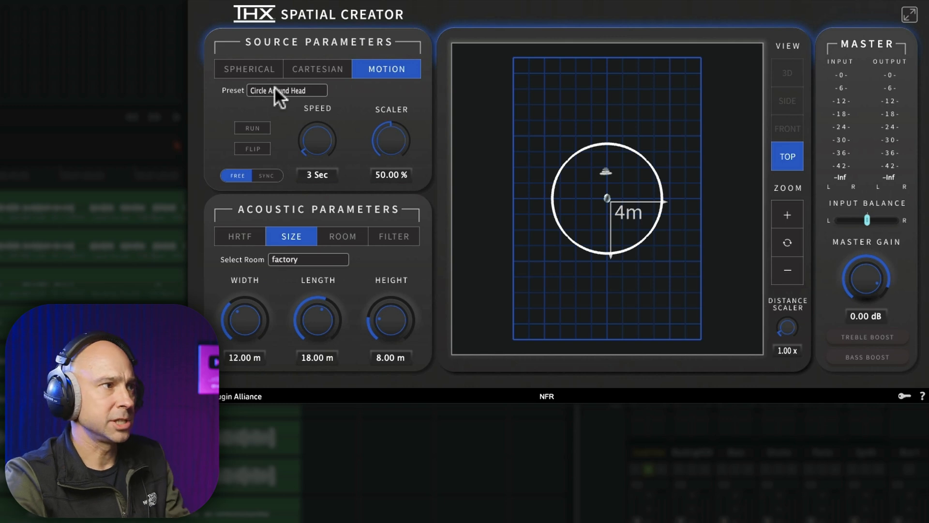
pyautogui.moveTo(373, 101)
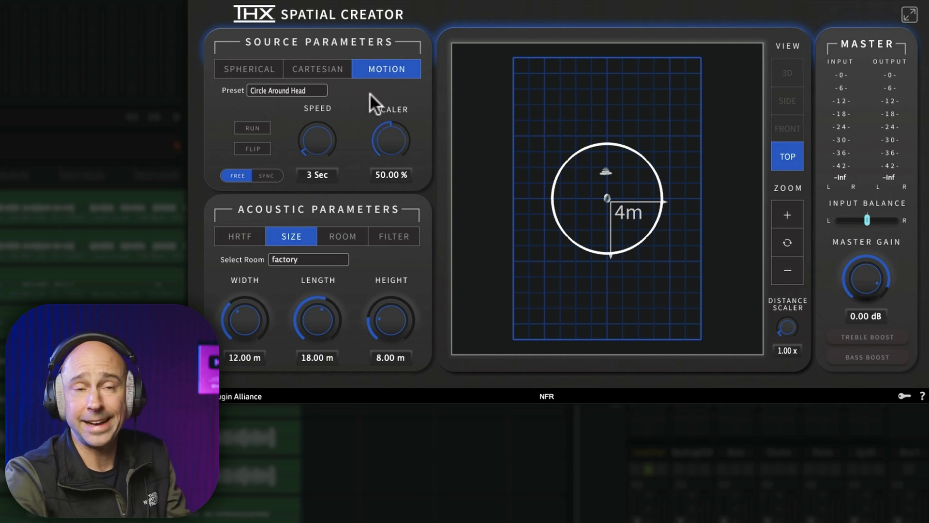
pyautogui.click(251, 128)
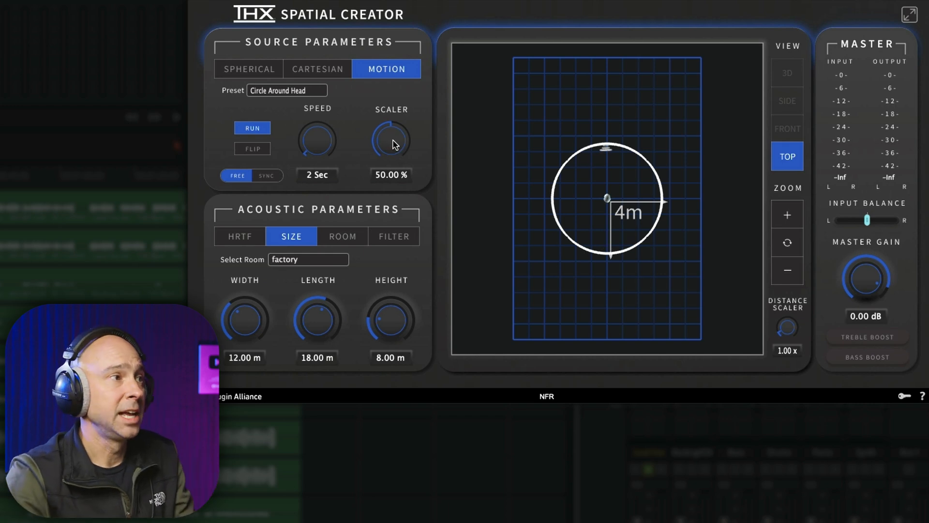
pyautogui.click(286, 90)
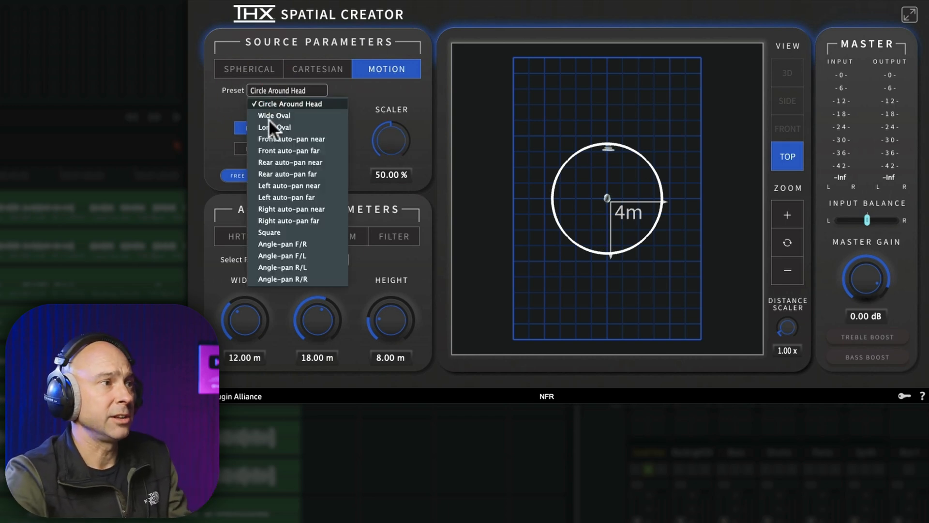
pyautogui.moveTo(287, 255)
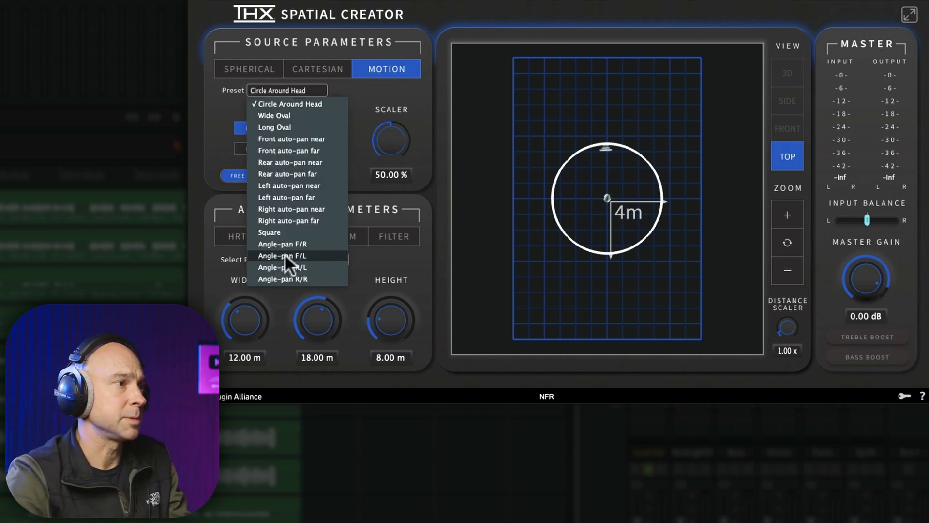
pyautogui.moveTo(282, 231)
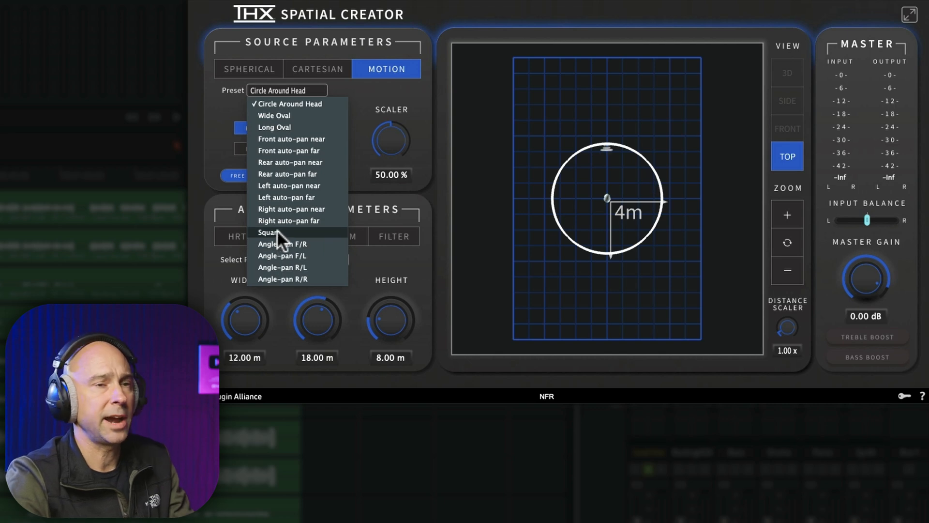
pyautogui.click(289, 104)
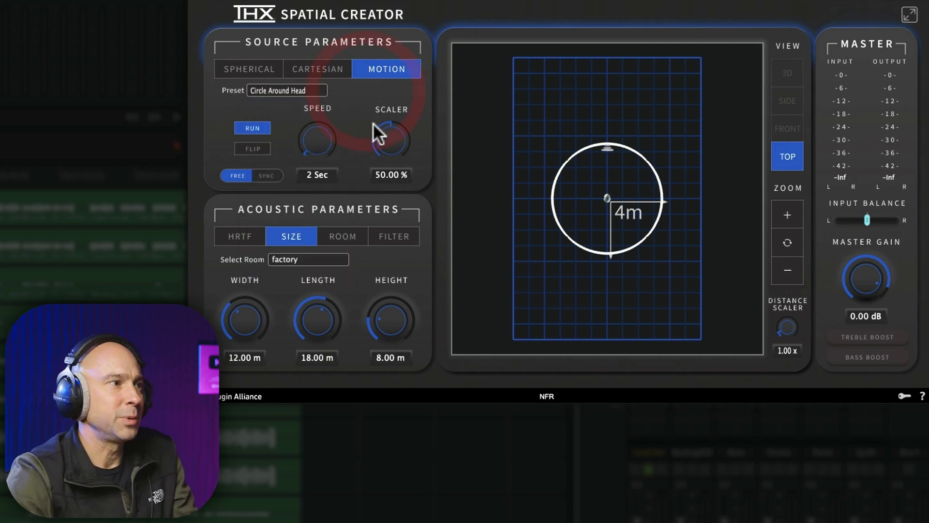
pyautogui.moveTo(347, 172)
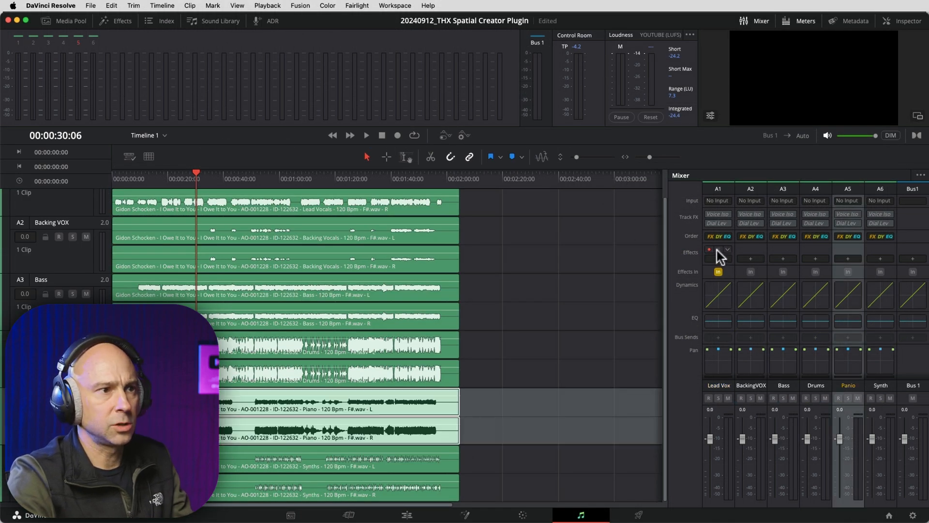
# Give the piano a Concert Hall room at 6 dB master gain and stop the circling motion
pyautogui.click(847, 250)
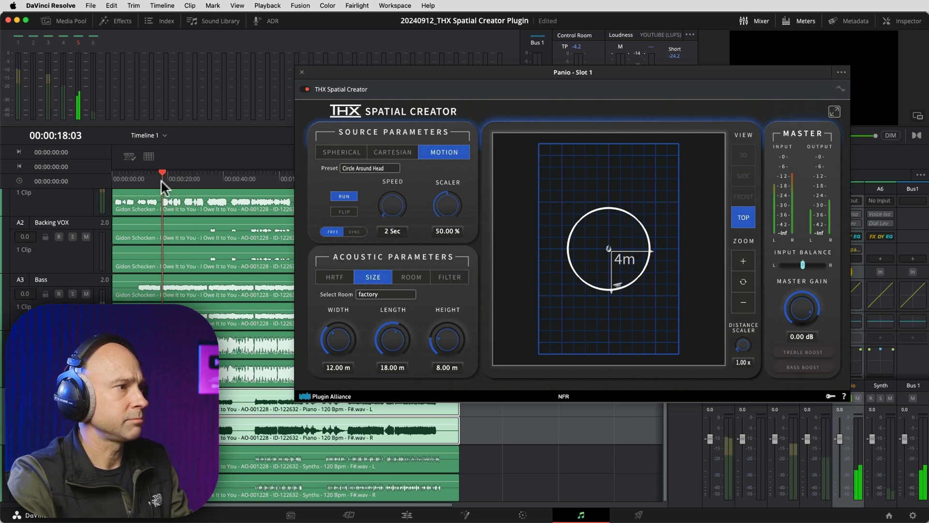
pyautogui.click(385, 294)
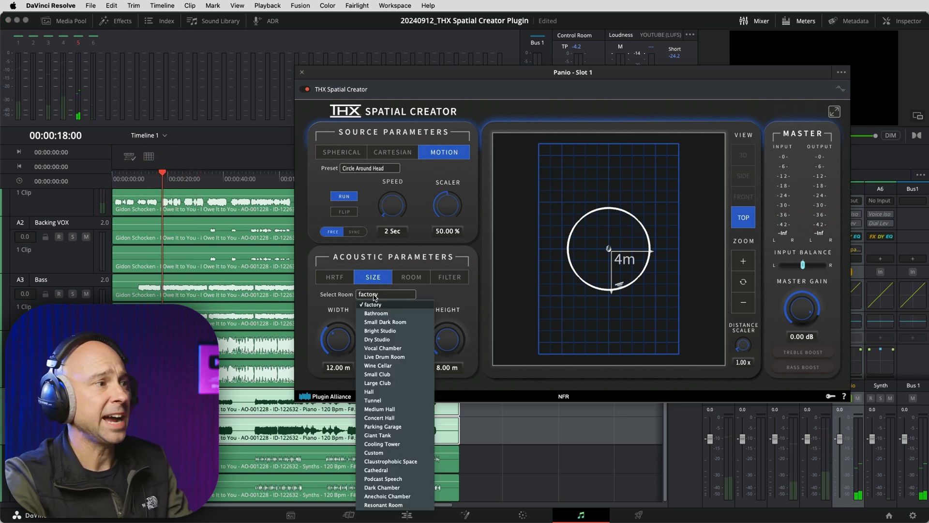
pyautogui.moveTo(384, 348)
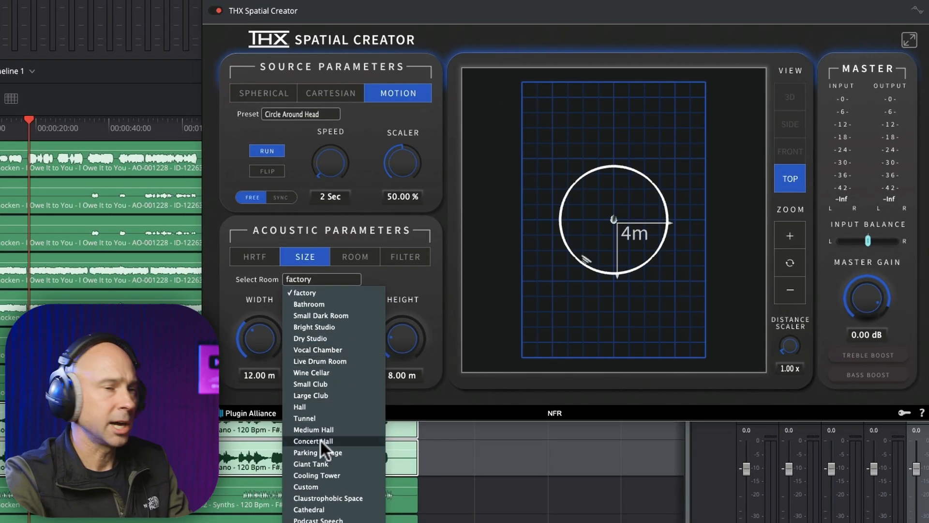
pyautogui.click(312, 441)
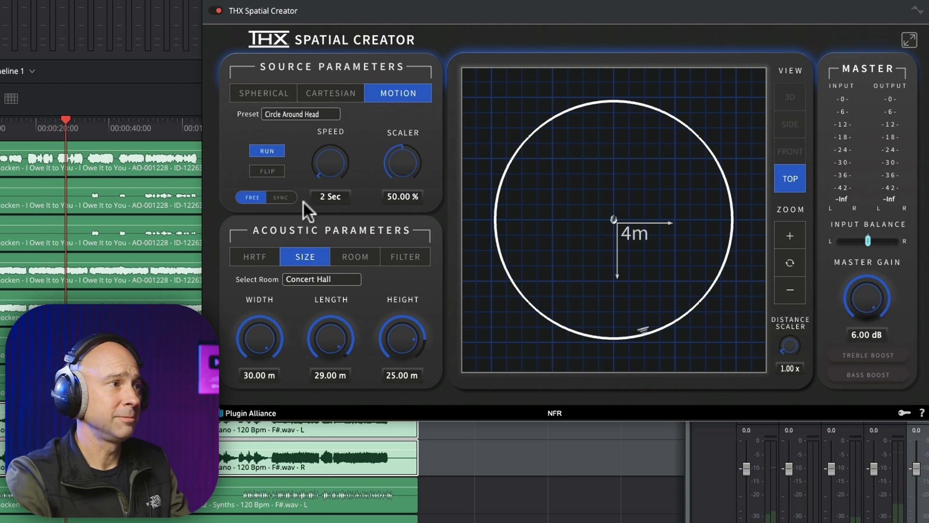
pyautogui.click(267, 151)
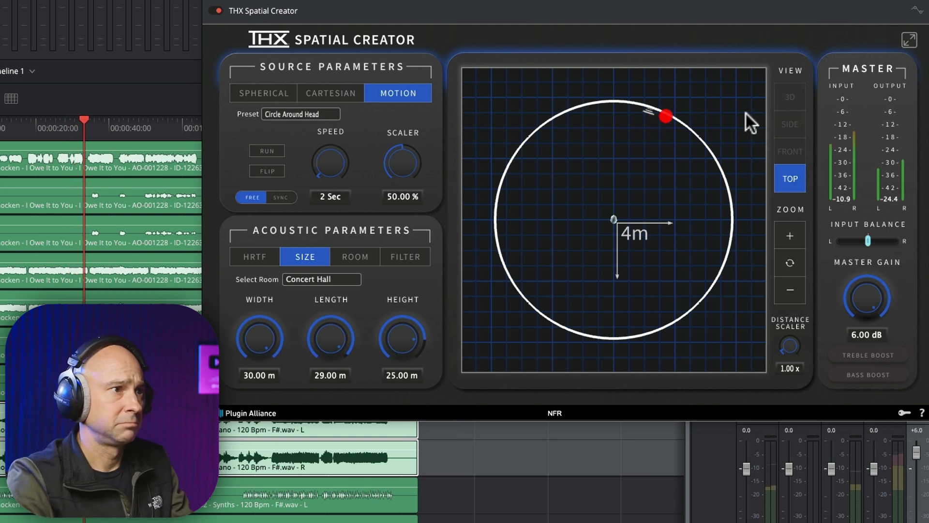
# Move the piano source high and about 12.43 m away, then show it spherically at 39° azimuth
pyautogui.click(330, 93)
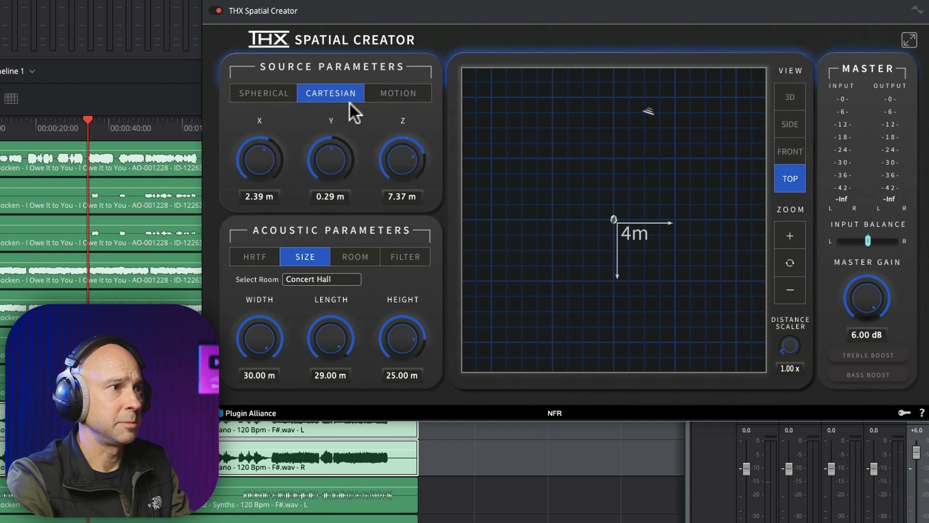
pyautogui.click(789, 97)
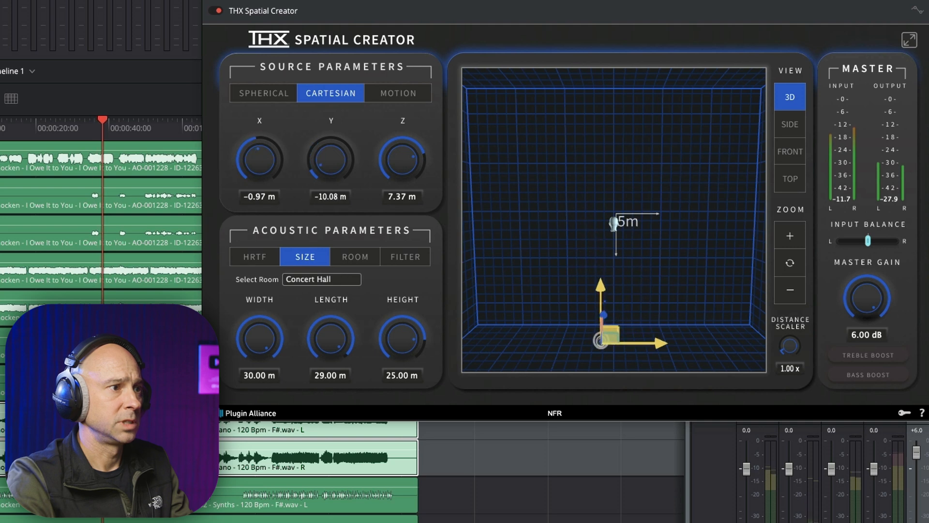
pyautogui.moveTo(601, 341); pyautogui.dragTo(601, 311)
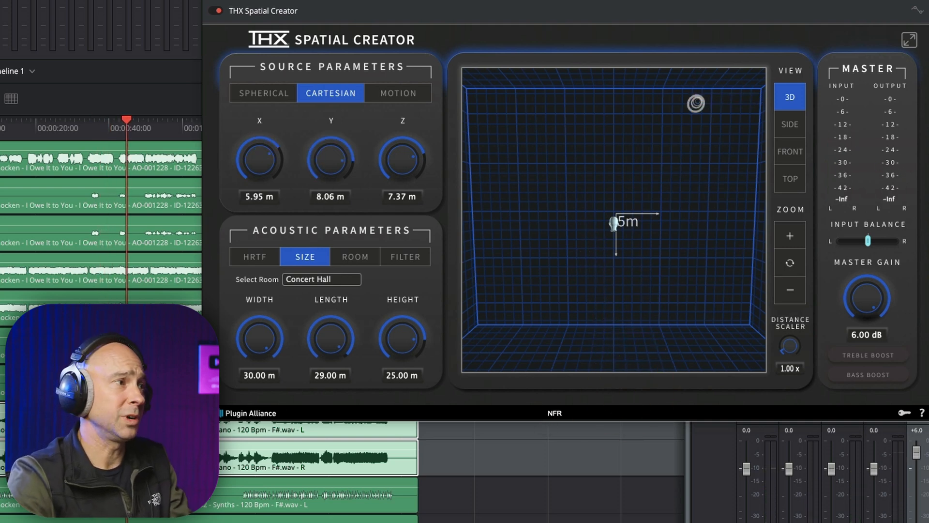
pyautogui.moveTo(335, 213)
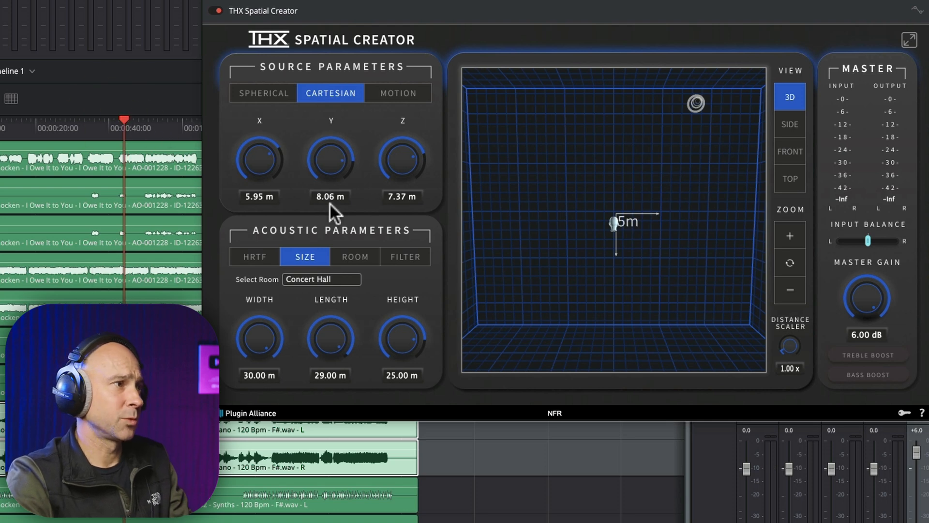
pyautogui.click(262, 93)
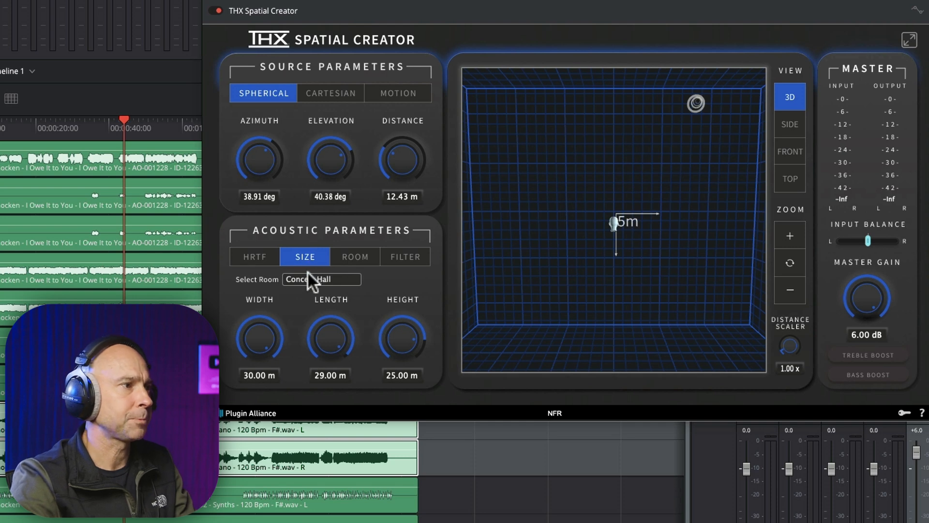
pyautogui.click(322, 279)
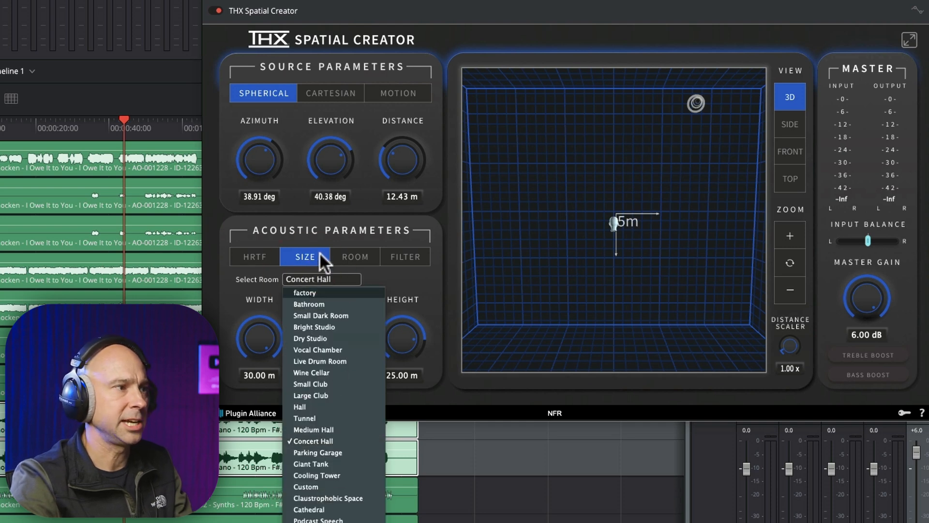
pyautogui.click(355, 257)
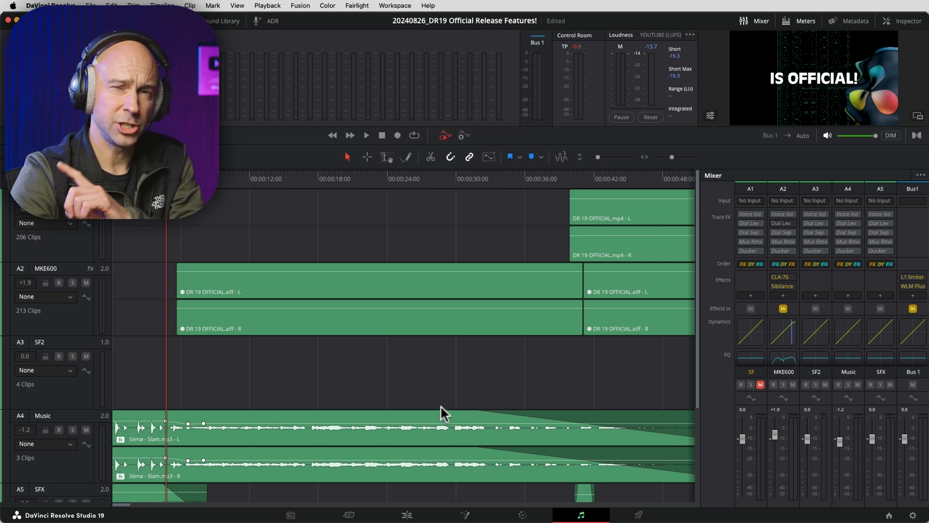
pyautogui.moveTo(318, 421)
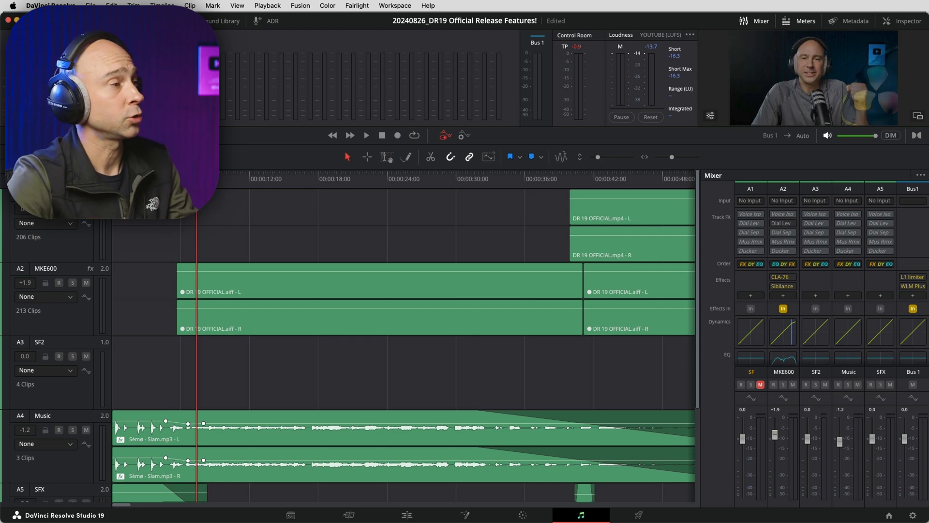
# Play the DR19 Official Release Features project with dialogue over its music bed
pyautogui.click(366, 136)
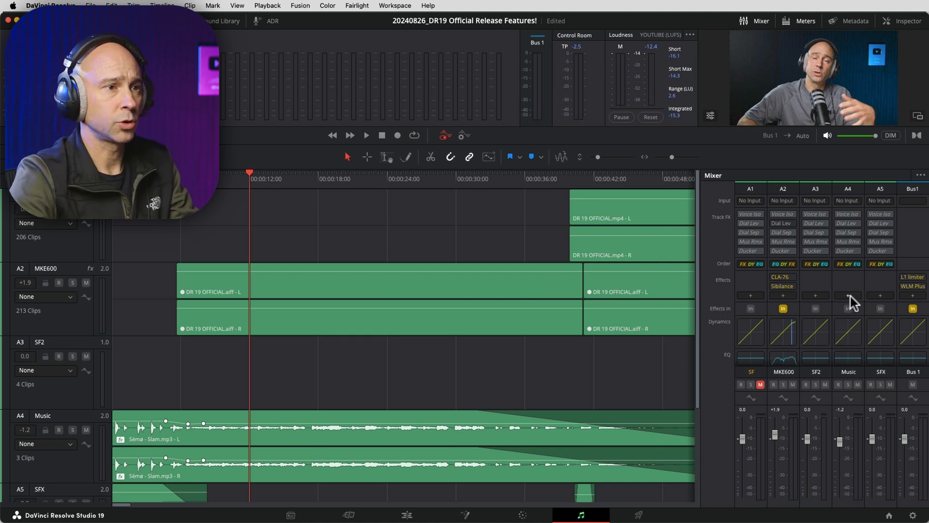
pyautogui.moveTo(835, 349)
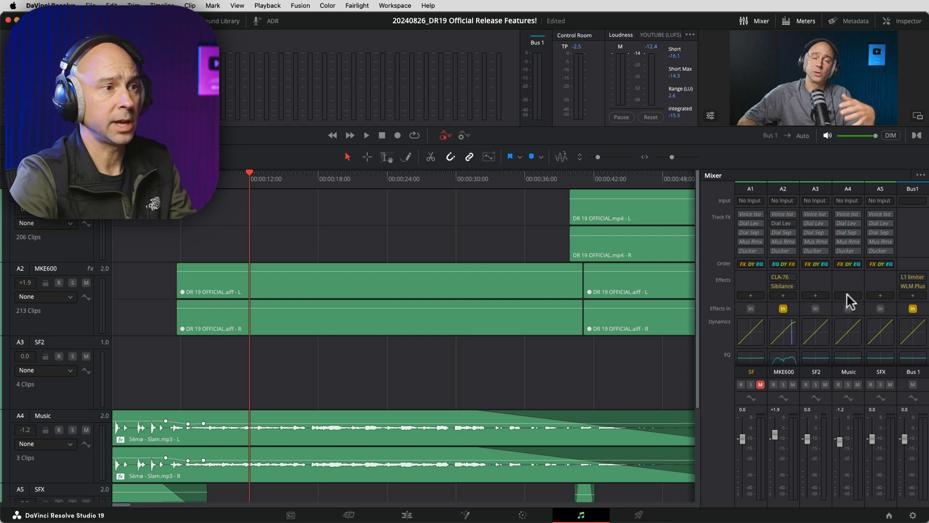
# Insert THX Spatial Creator on the Music track with a Hall room, solo A4 and play it
pyautogui.click(880, 296)
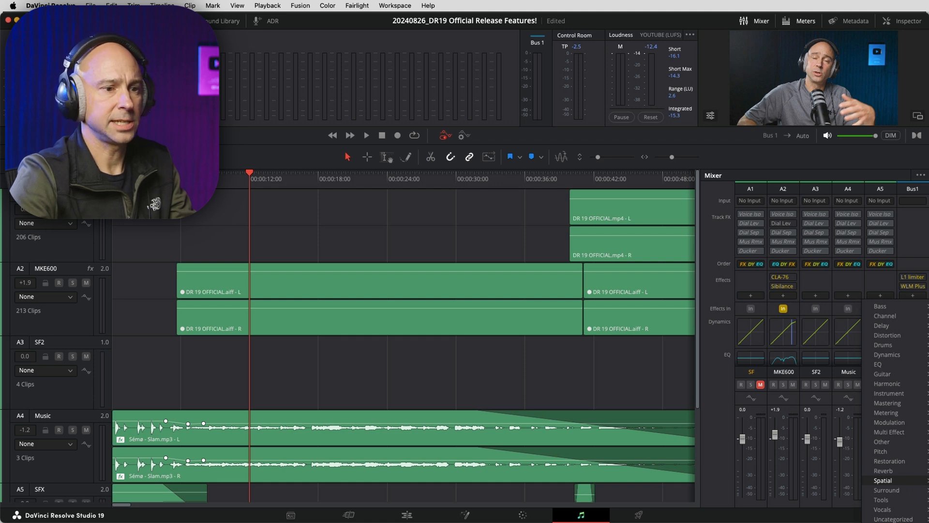
pyautogui.click(883, 480)
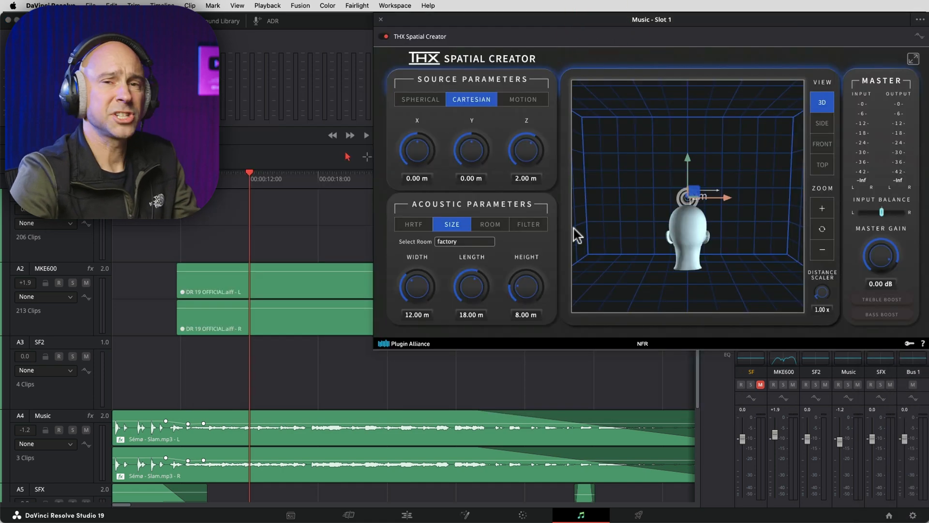
pyautogui.click(464, 241)
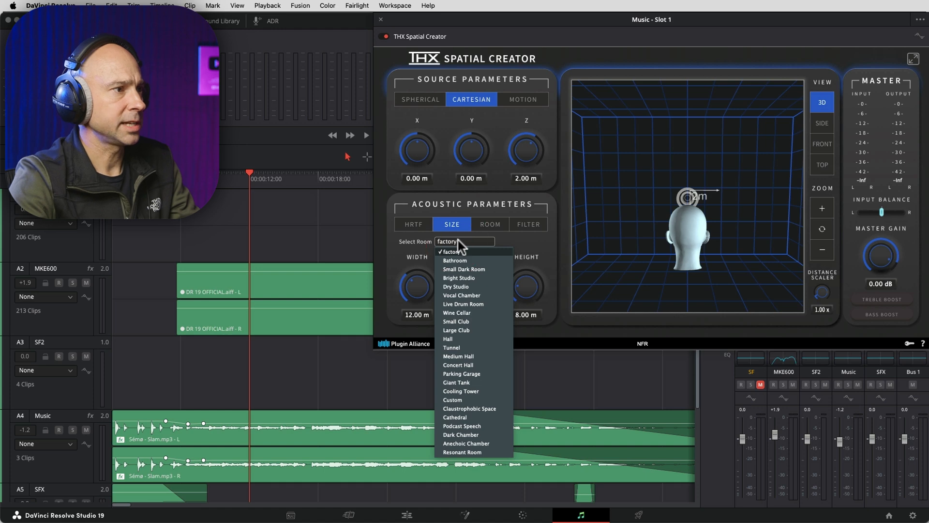
pyautogui.moveTo(489, 367)
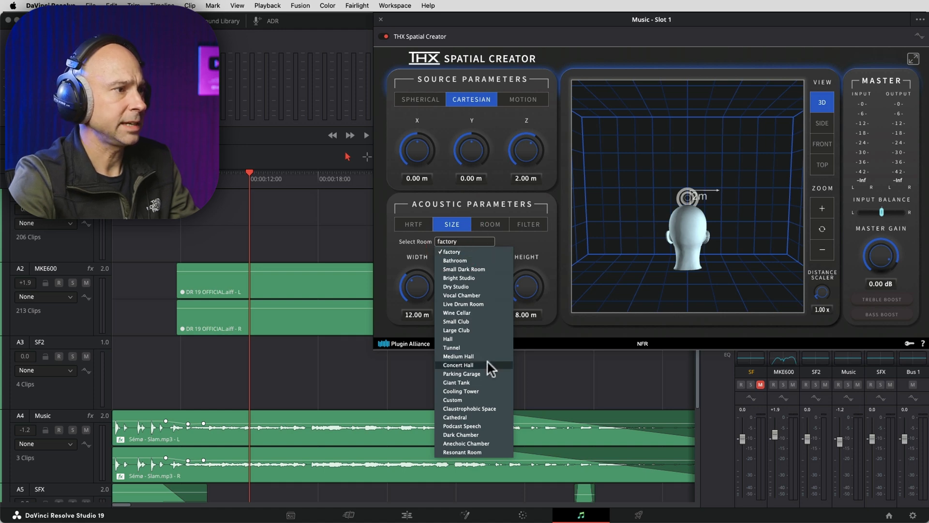
pyautogui.click(448, 339)
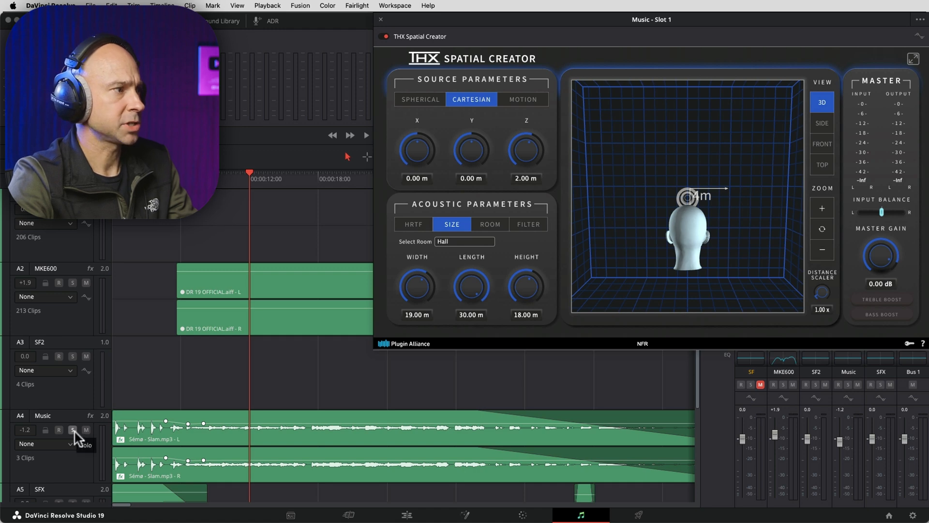
pyautogui.click(72, 430)
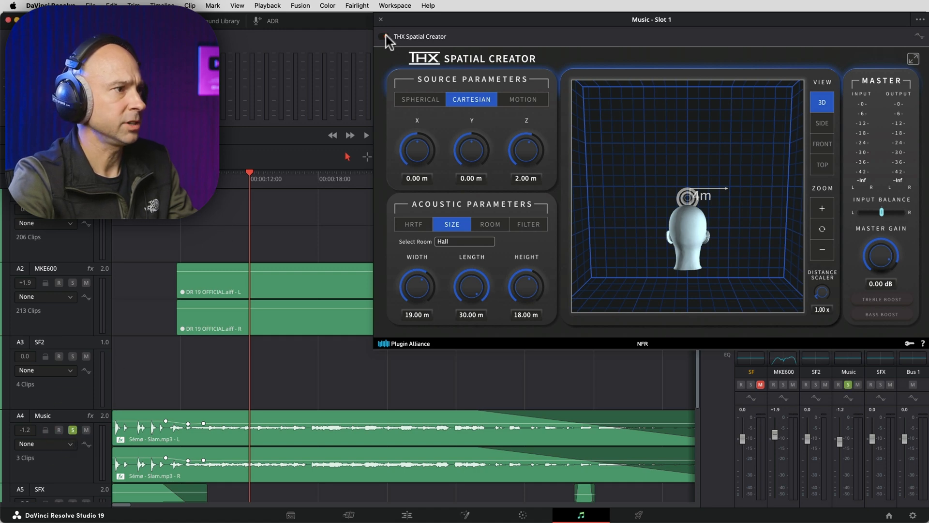
pyautogui.click(366, 135)
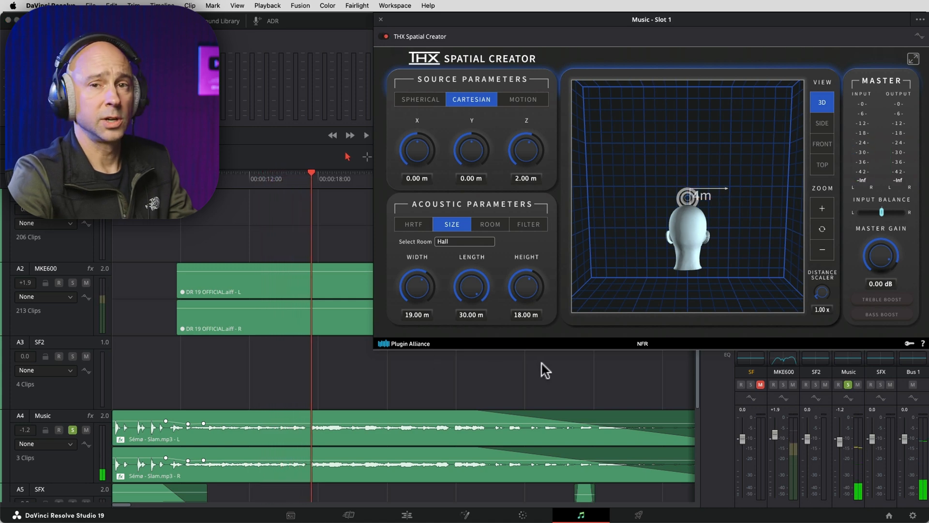
pyautogui.moveTo(479, 347)
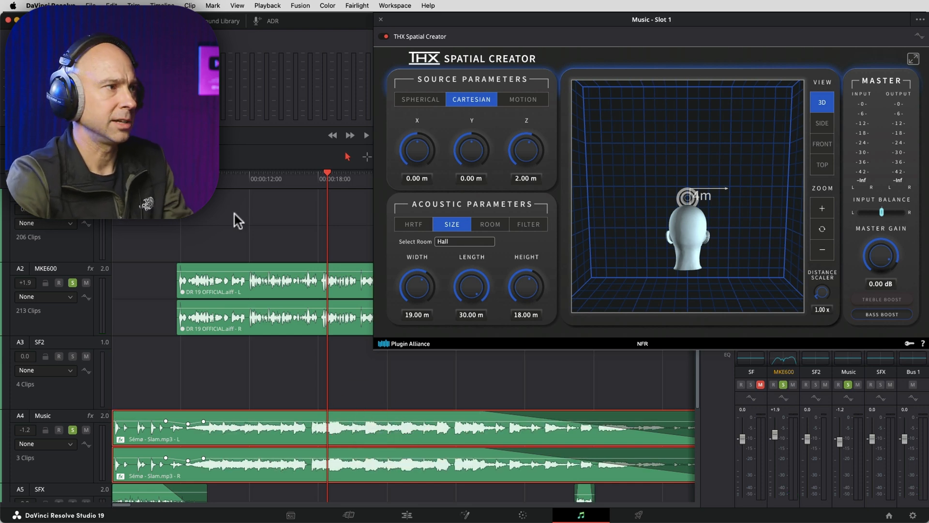
# Play the MKE600 dialogue soloed alongside the bass-boosted Hall music bed
pyautogui.click(366, 135)
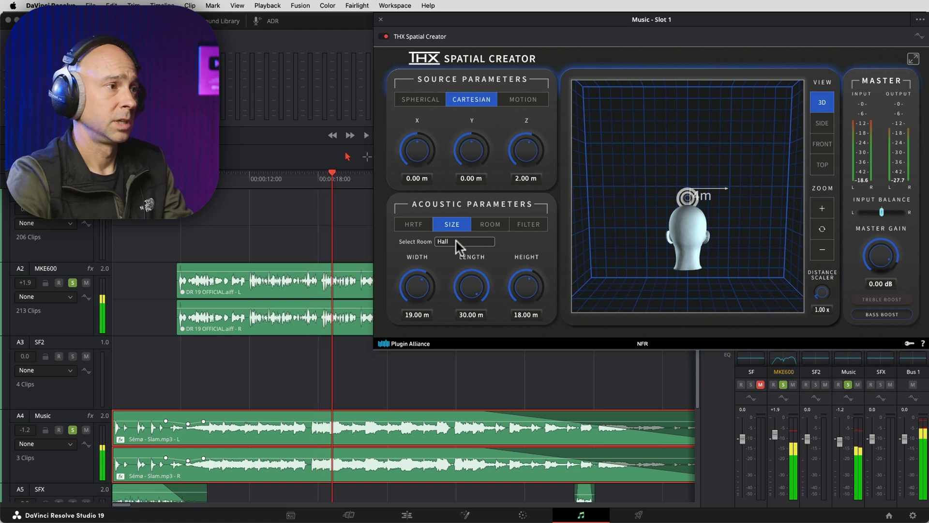
# Switch the music's room to Resonant Room, unsolo A2 and reopen the room list
pyautogui.click(464, 241)
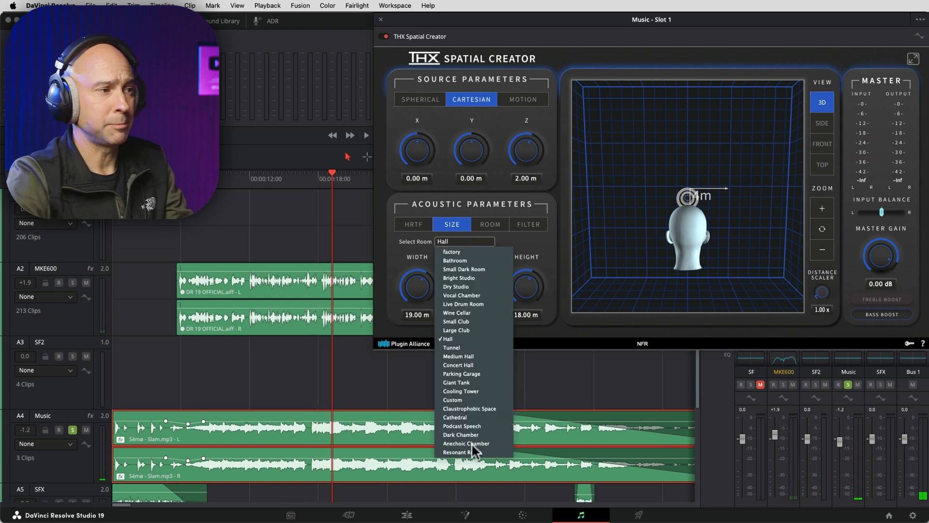
pyautogui.moveTo(461, 391)
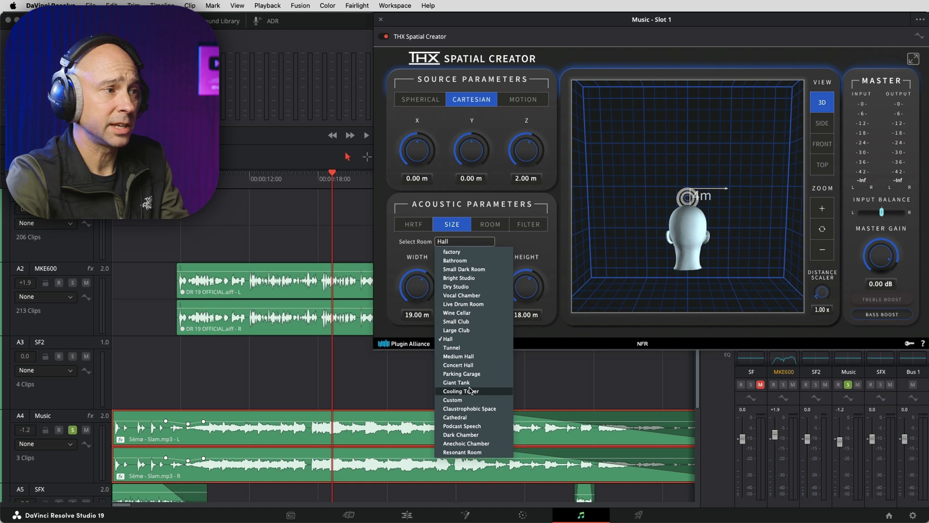
pyautogui.click(462, 452)
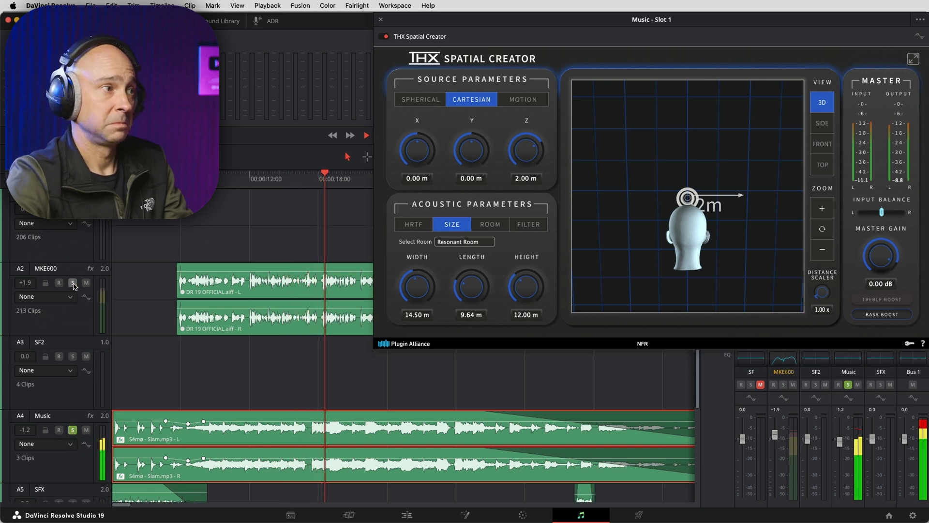
pyautogui.click(72, 429)
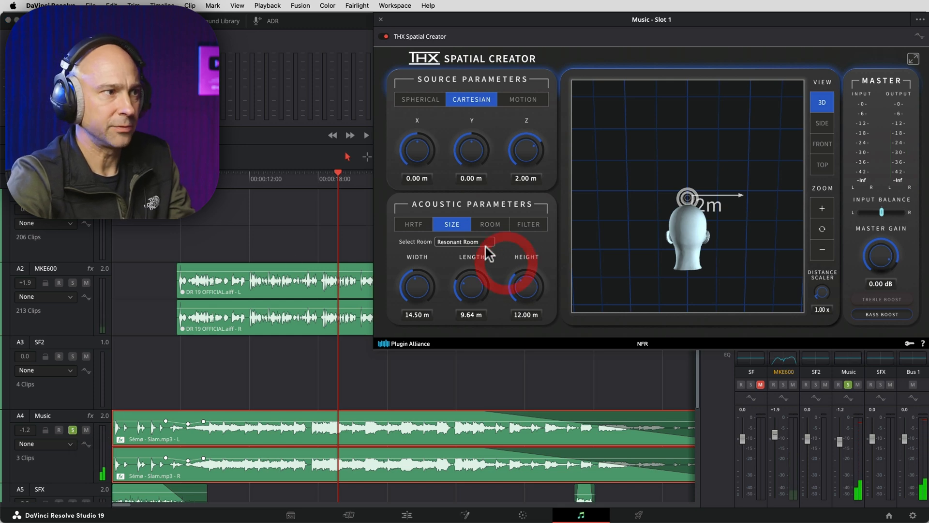
pyautogui.click(464, 241)
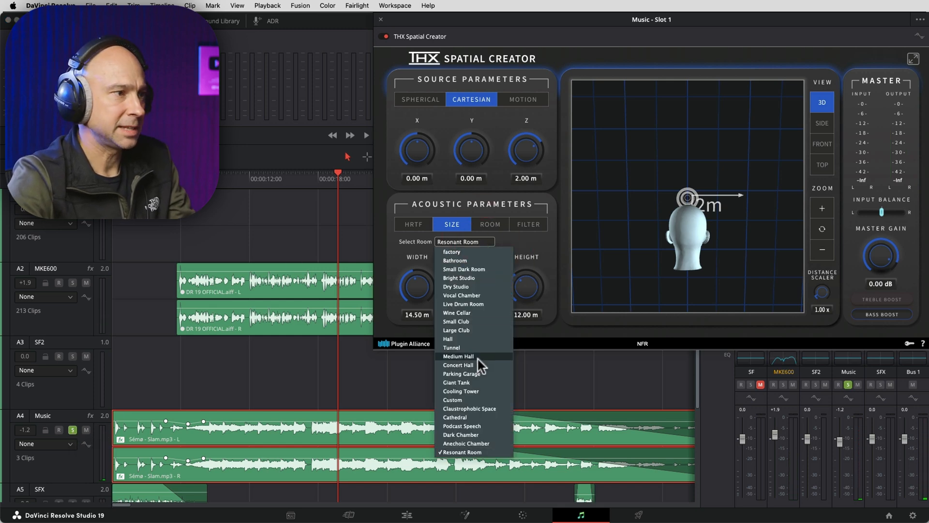